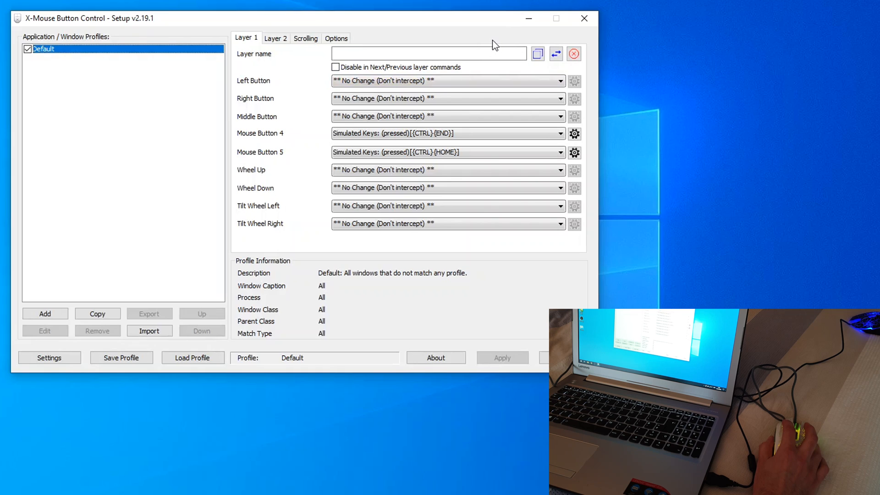
mouse_move(501, 251)
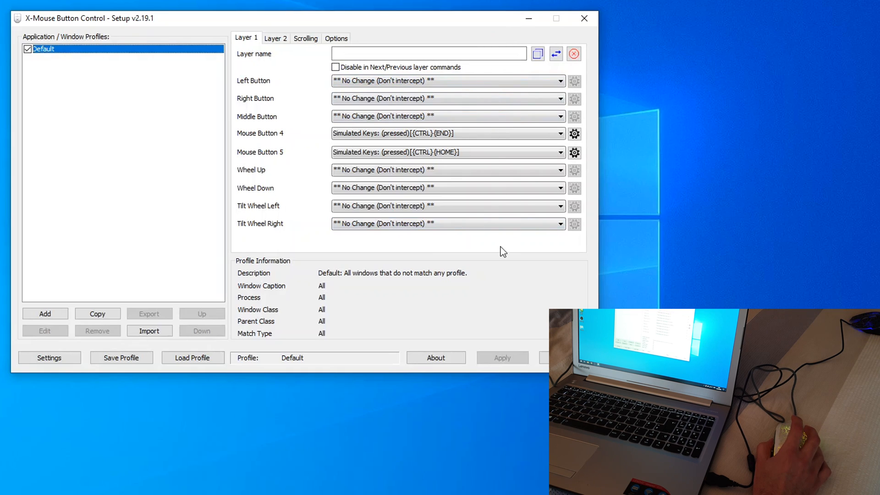
mouse_move(515, 278)
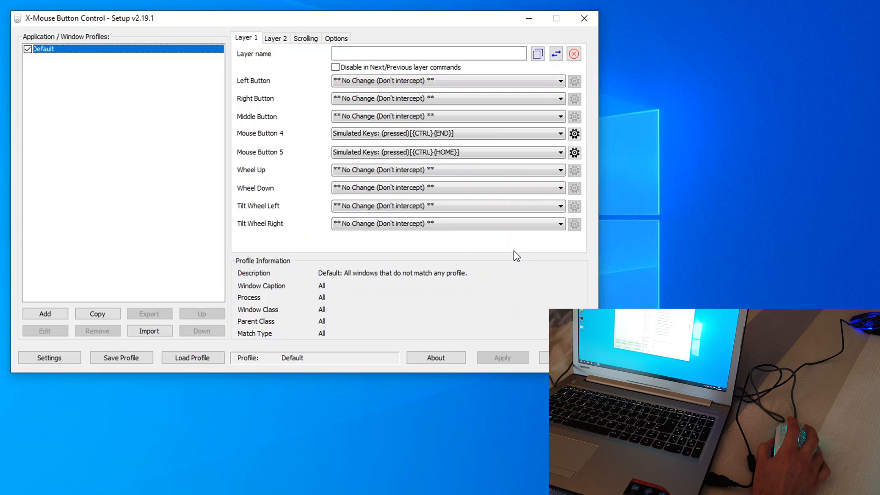
left_click(447, 81)
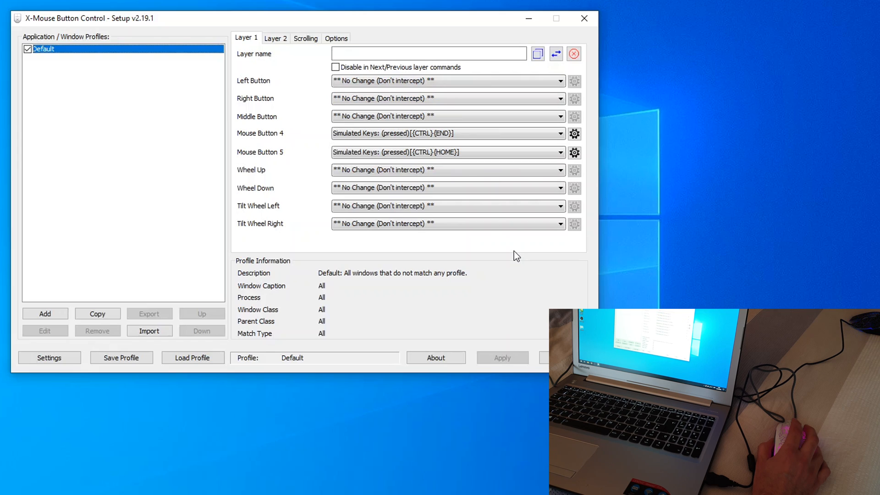
mouse_move(497, 262)
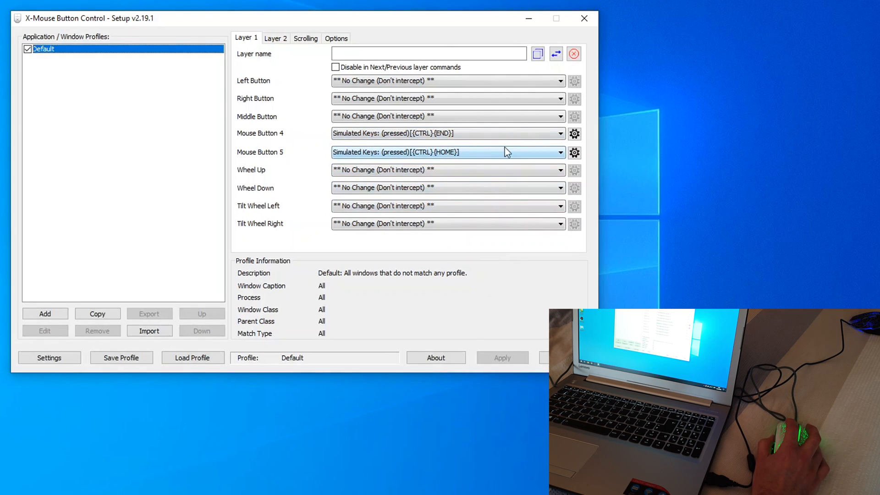
left_click(447, 133)
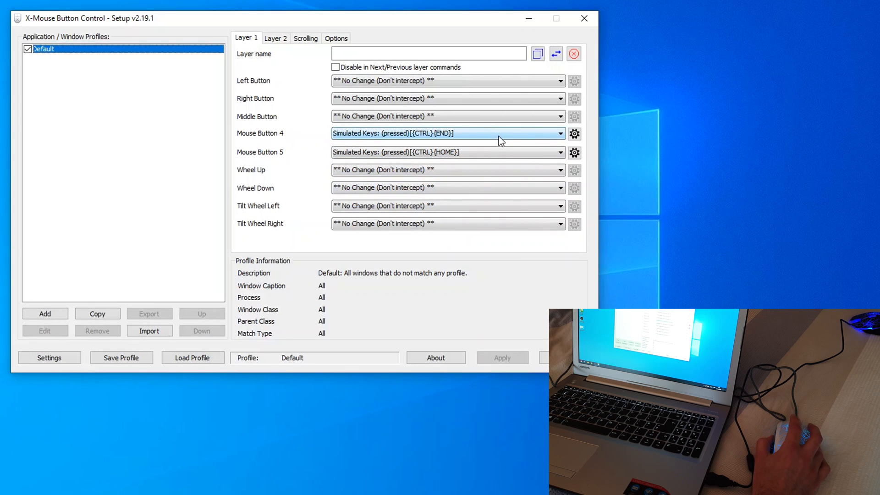
mouse_move(465, 138)
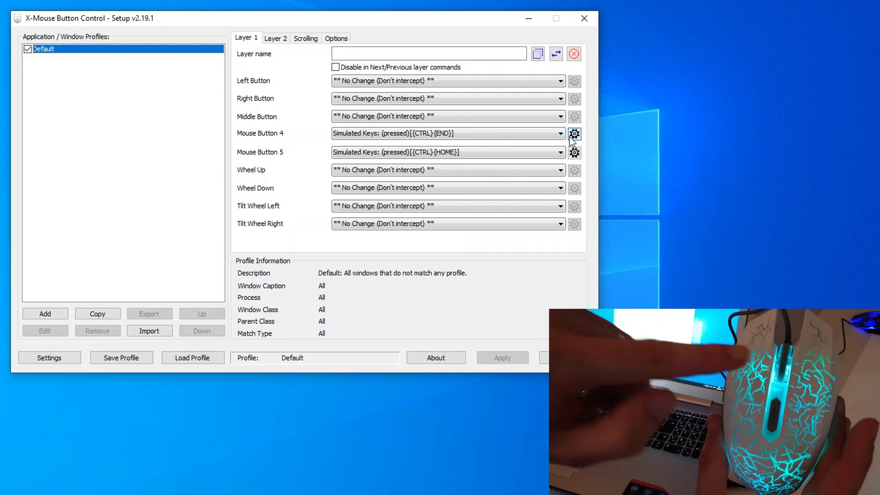
left_click(449, 187)
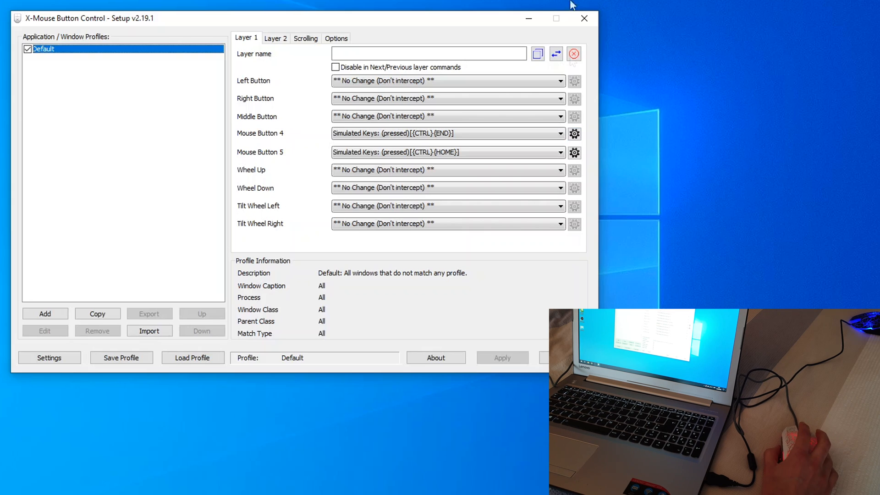
mouse_move(497, 22)
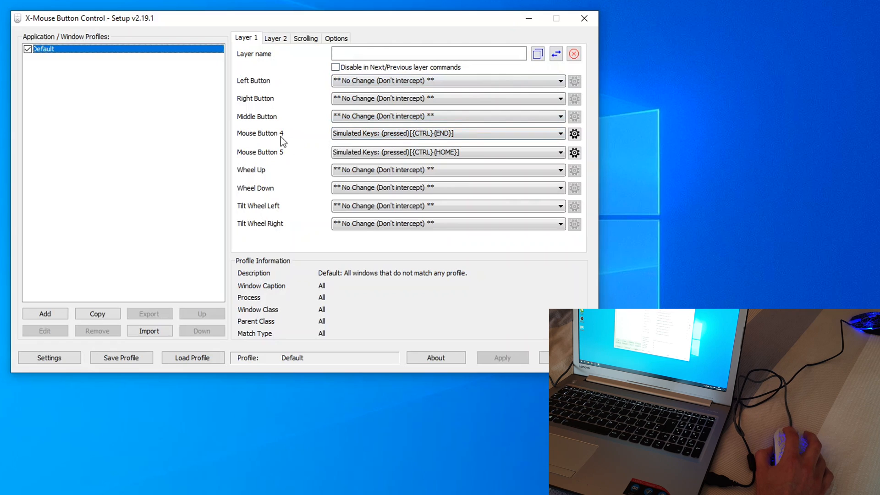
mouse_move(281, 164)
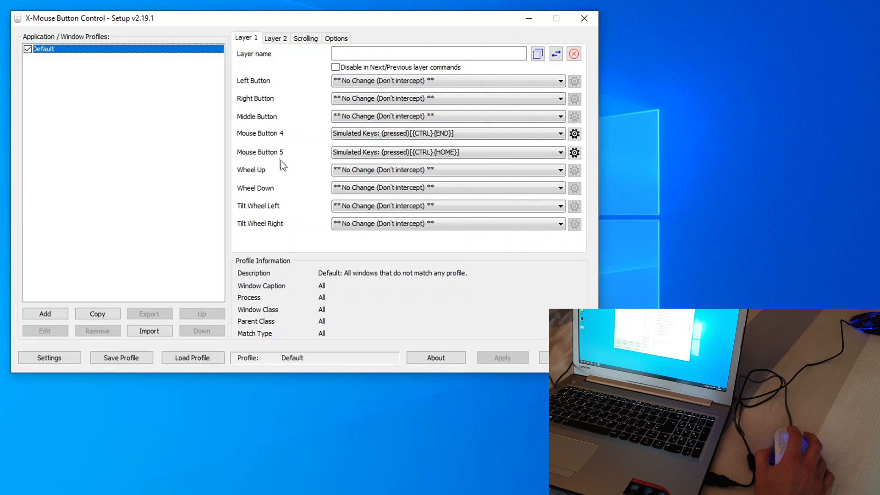
mouse_move(293, 163)
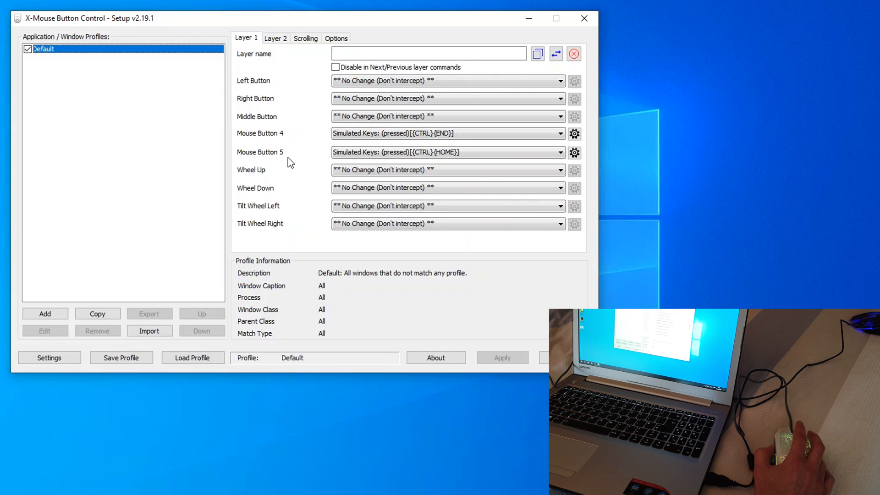
left_click(444, 133)
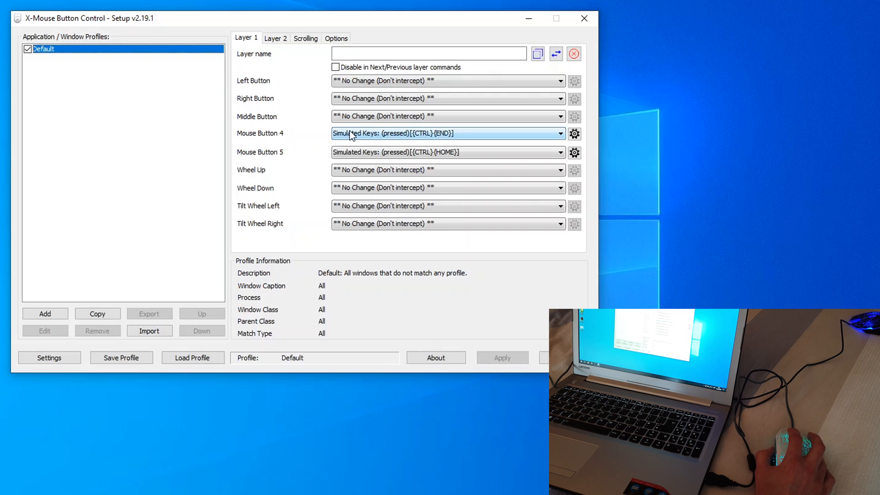
left_click(559, 133)
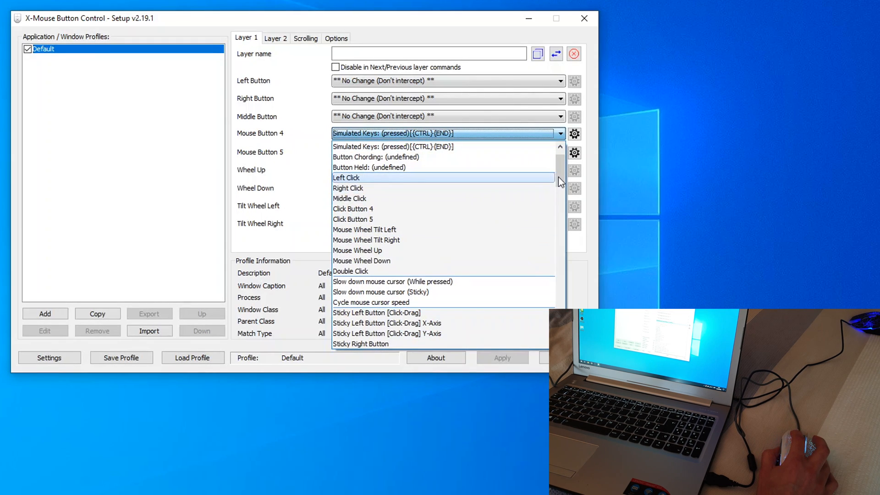
scroll("down", 3)
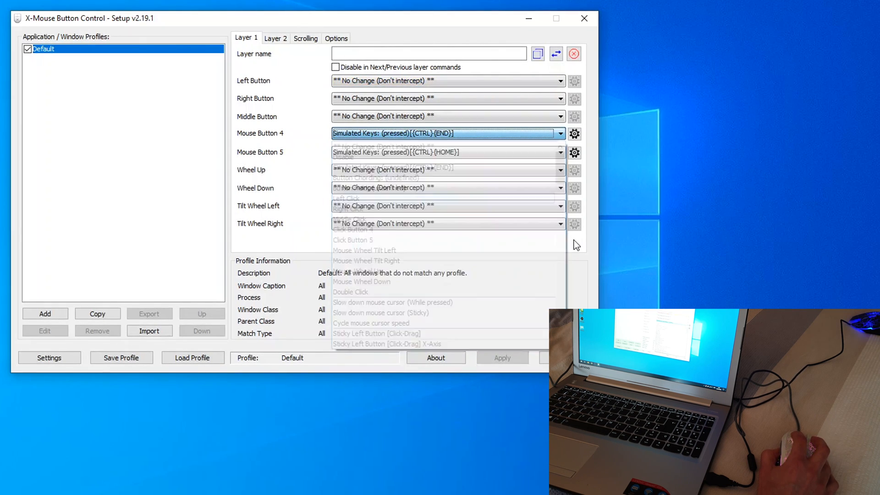
left_click(447, 133)
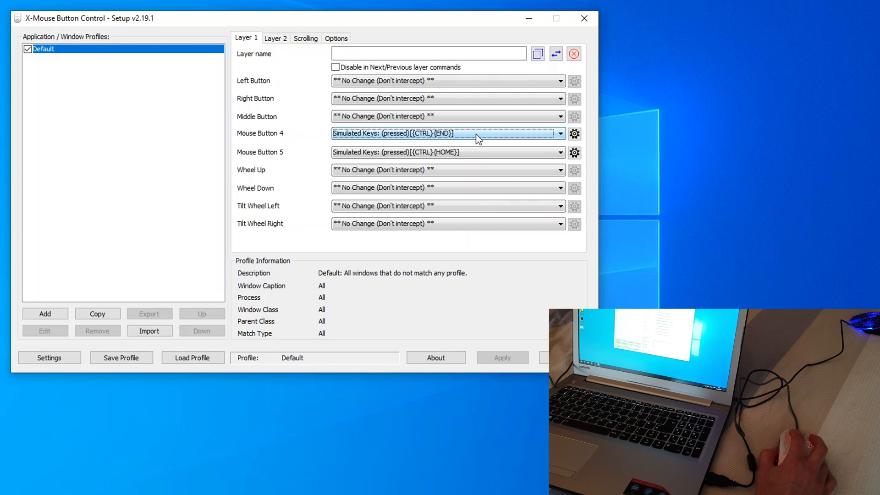
mouse_move(291, 146)
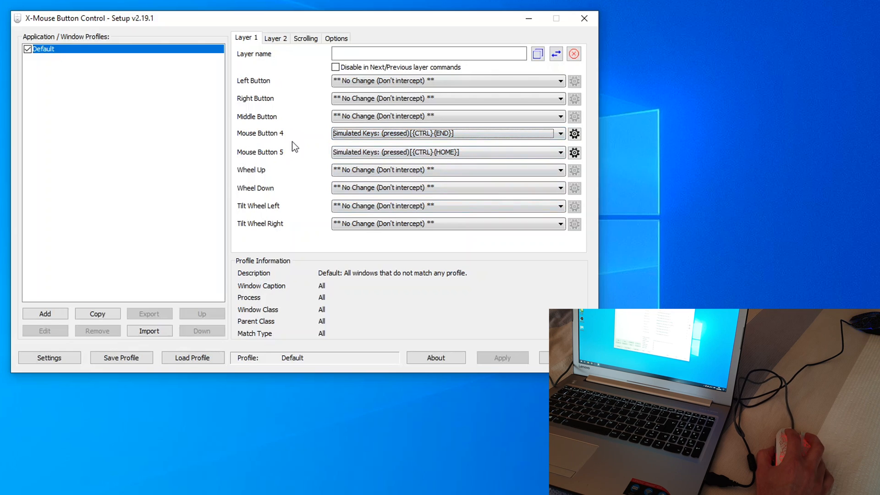
mouse_move(296, 200)
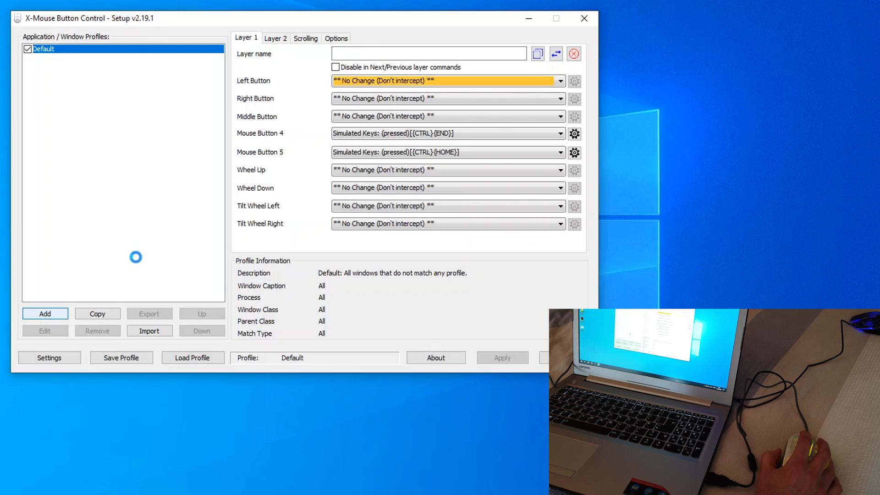
left_click(44, 314)
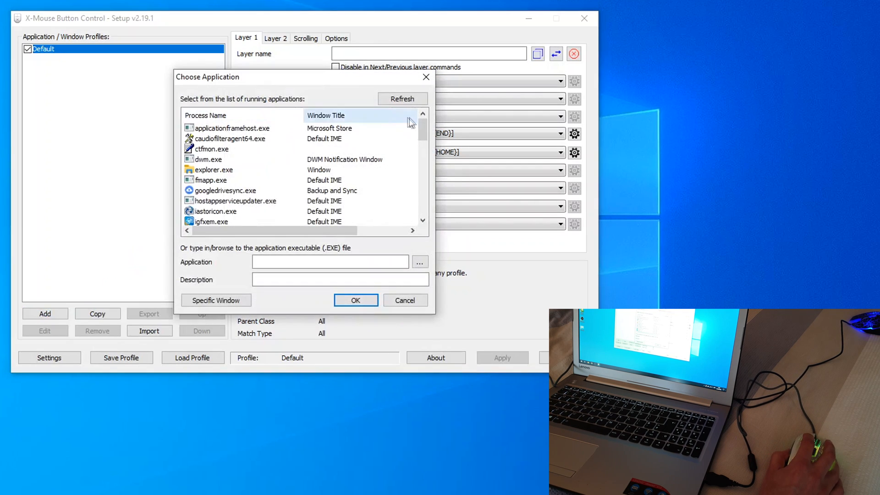
scroll("down", 3)
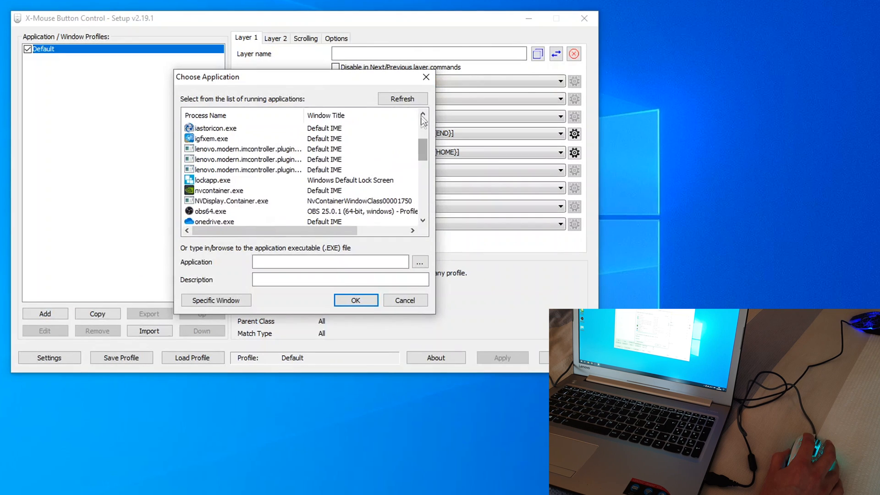
left_click(404, 299)
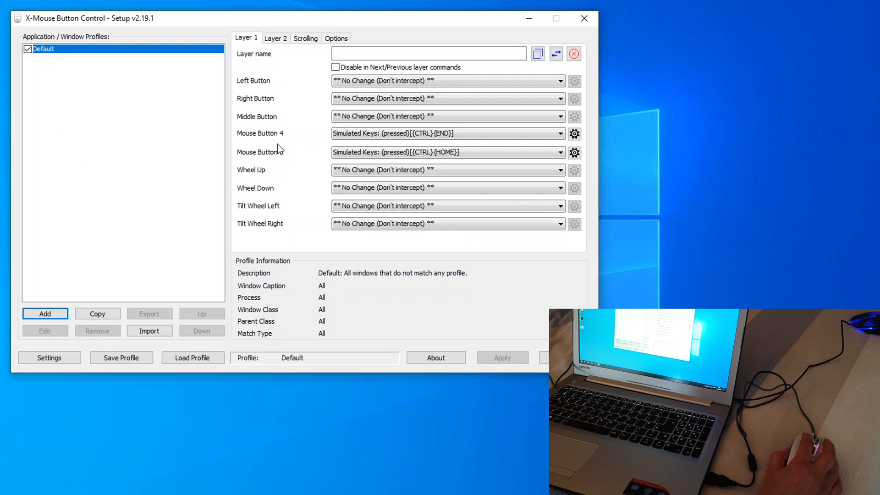
mouse_move(280, 166)
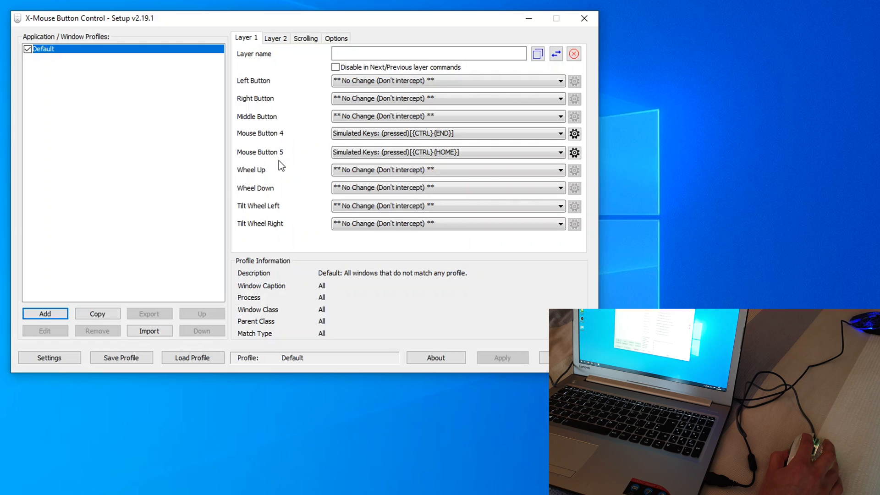